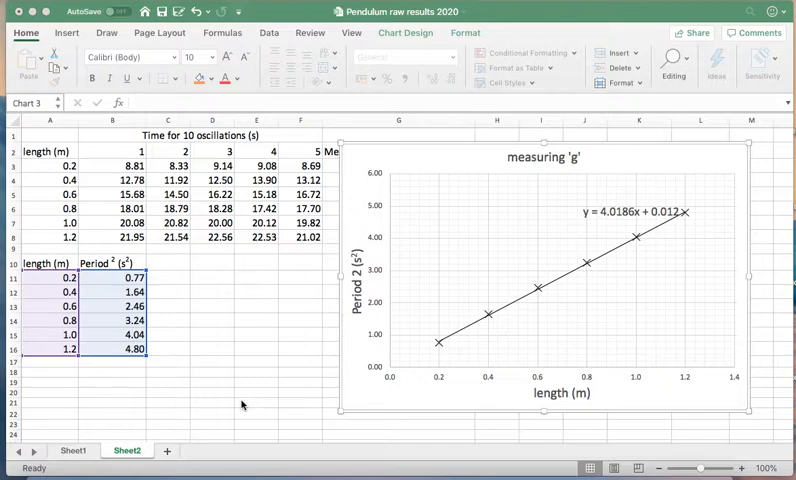
mouse_move(448, 288)
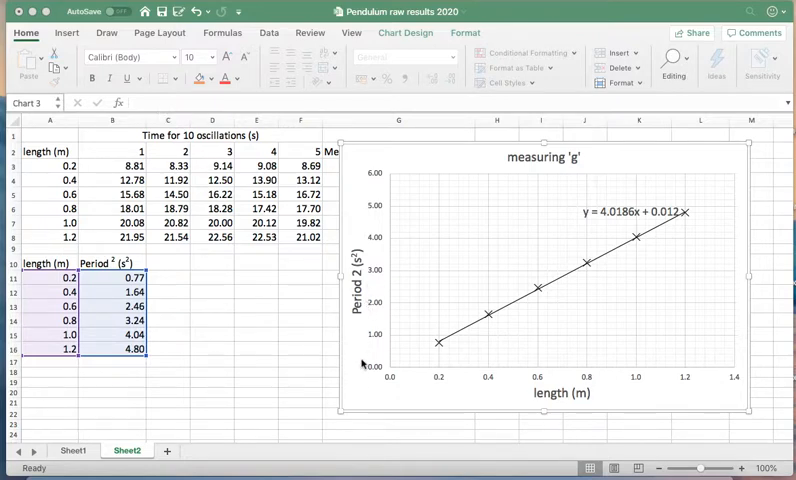
mouse_move(364, 396)
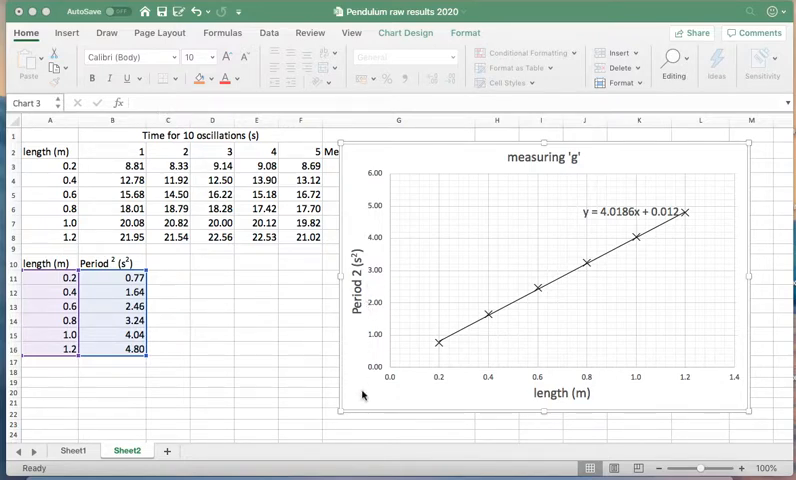
mouse_move(572, 268)
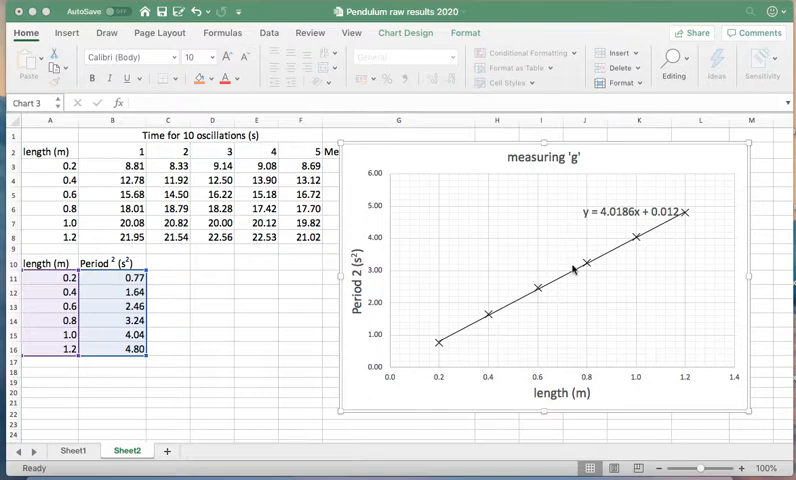
mouse_move(600, 288)
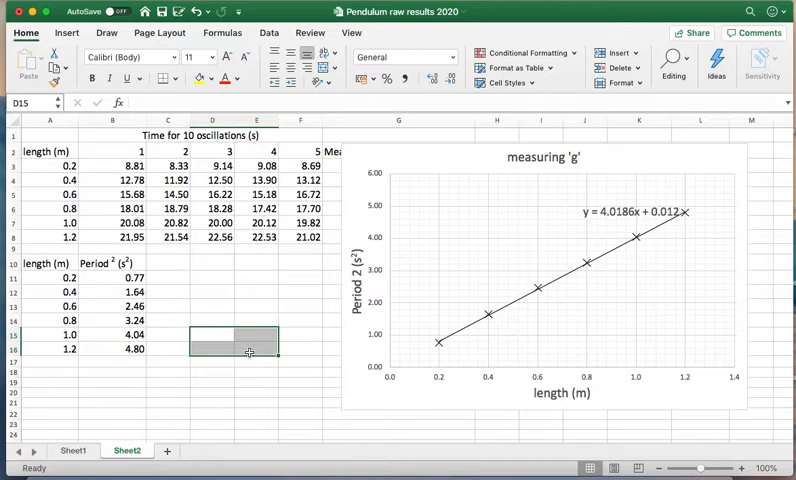
Begin typing =LINEST( in the empty 2×2 block beside the period-squared data.
double_click(212, 336)
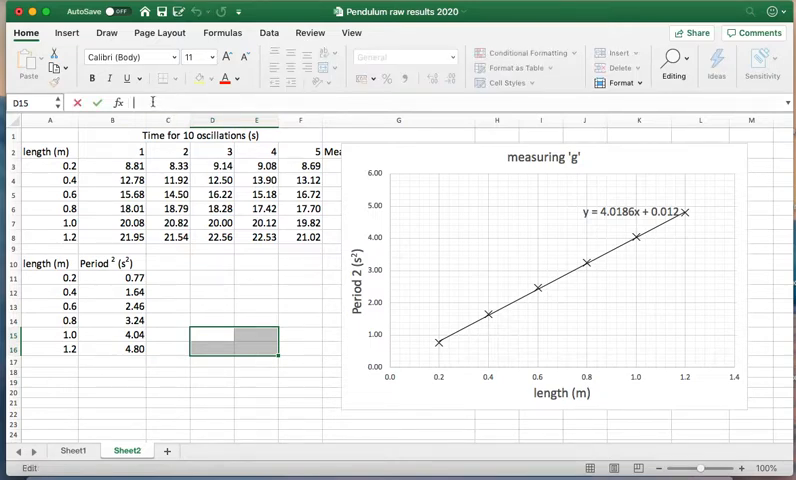
text(=)
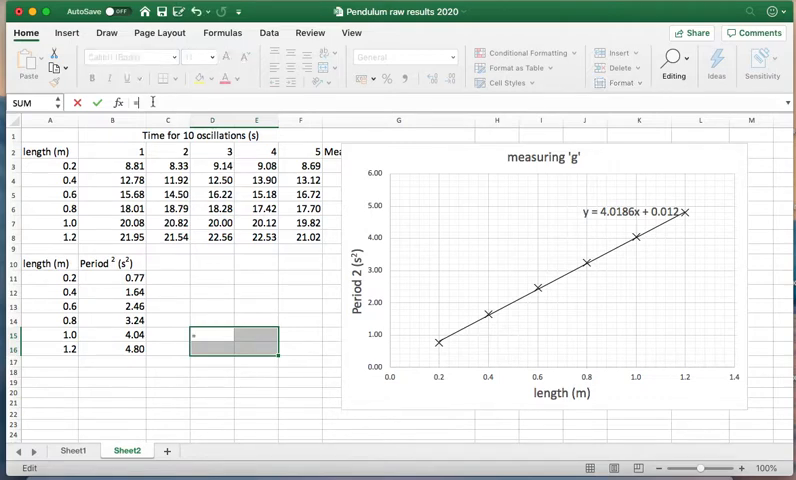
text(=LINEST()
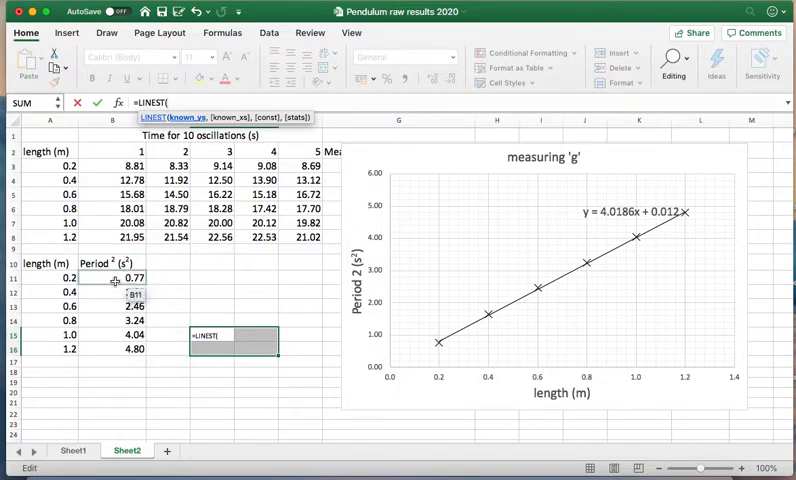
Complete LINEST with B11:B16 as y, A11:A16 as x, and TRUE, TRUE for constant and statistics.
drag(112, 278, 112, 348)
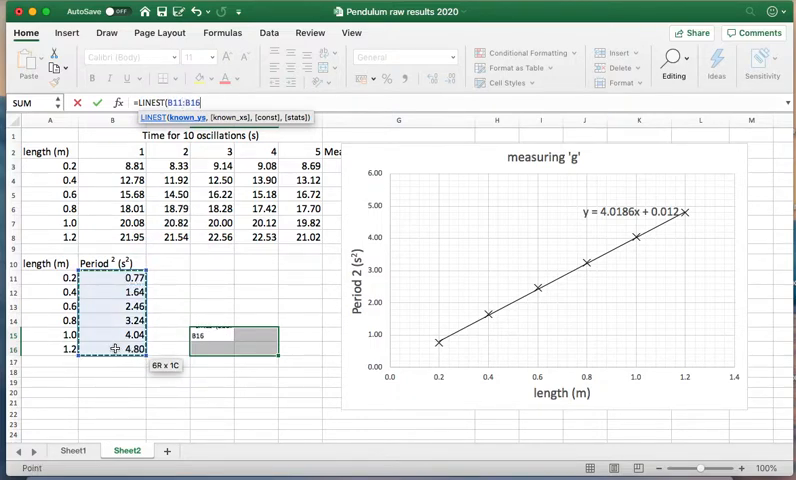
text(,)
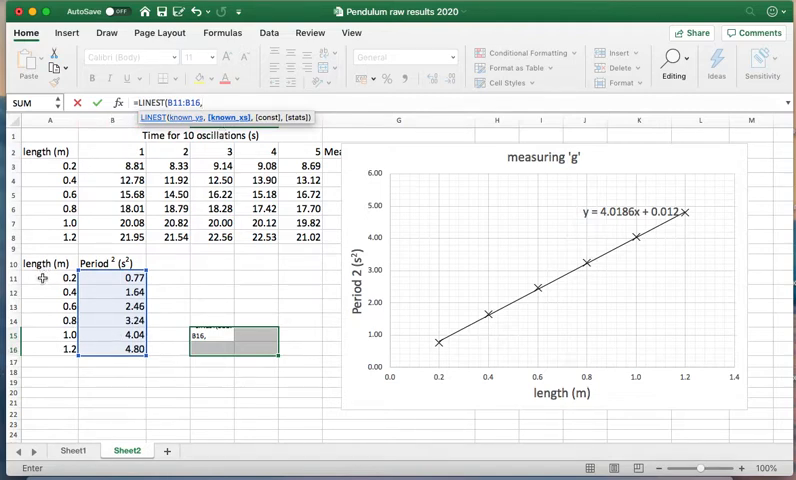
drag(64, 278, 64, 348)
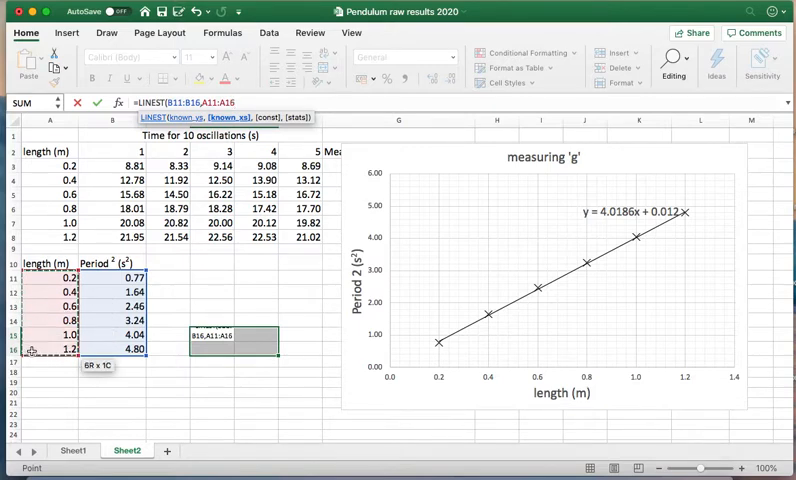
text(,)
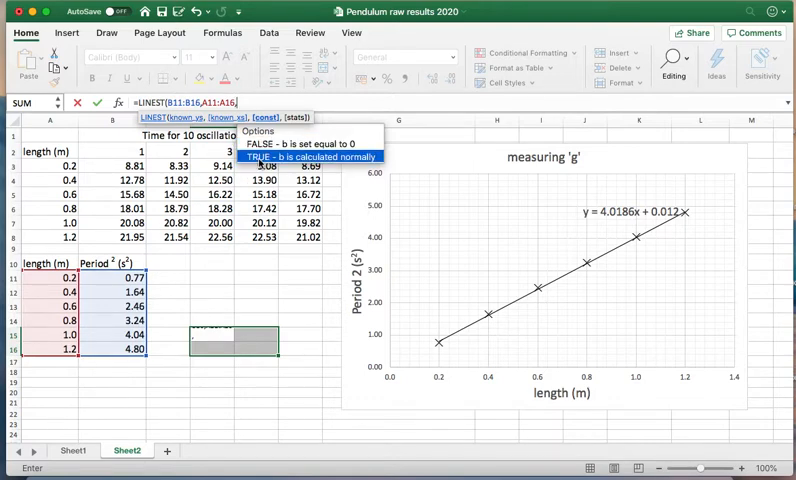
text(,TRUE,)
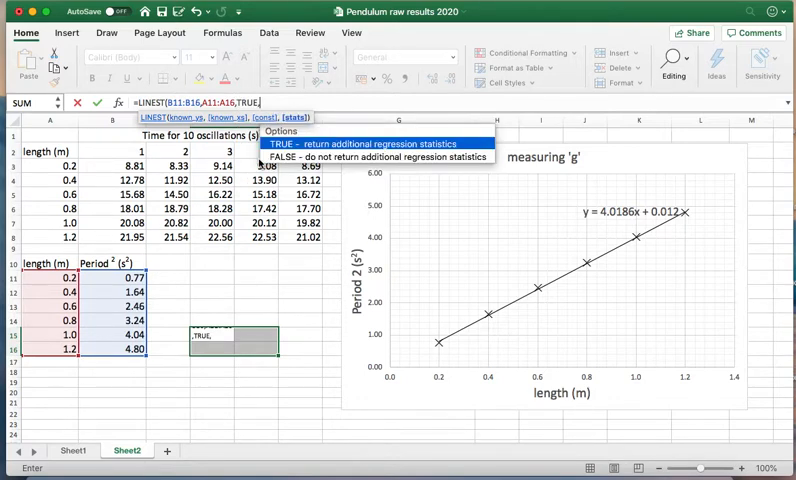
text(TRUE)})
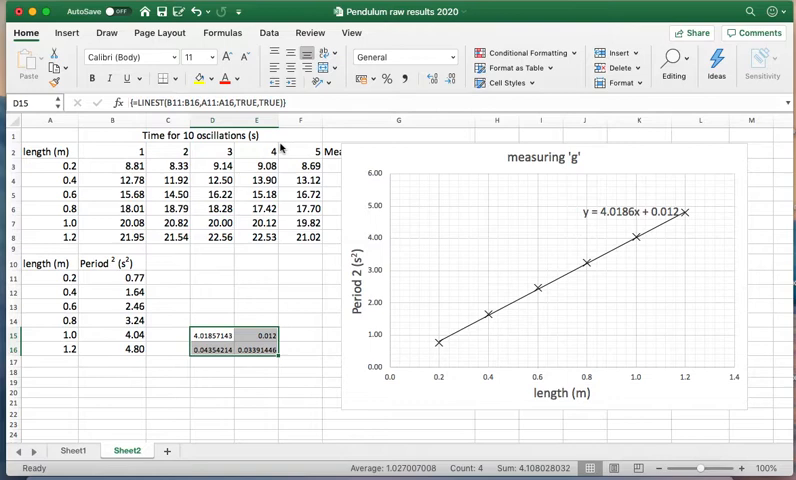
mouse_move(248, 348)
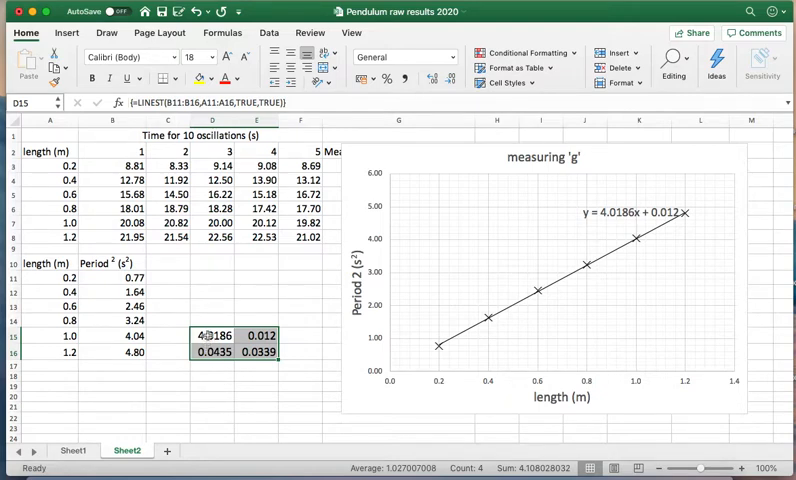
mouse_move(624, 212)
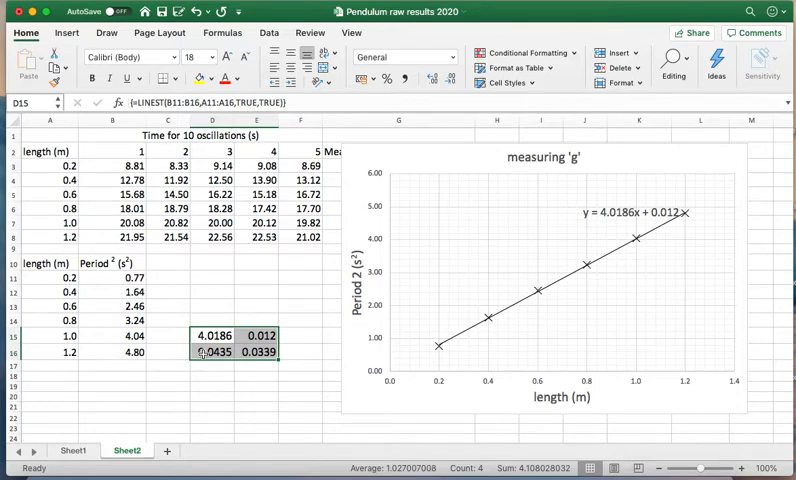
mouse_move(208, 380)
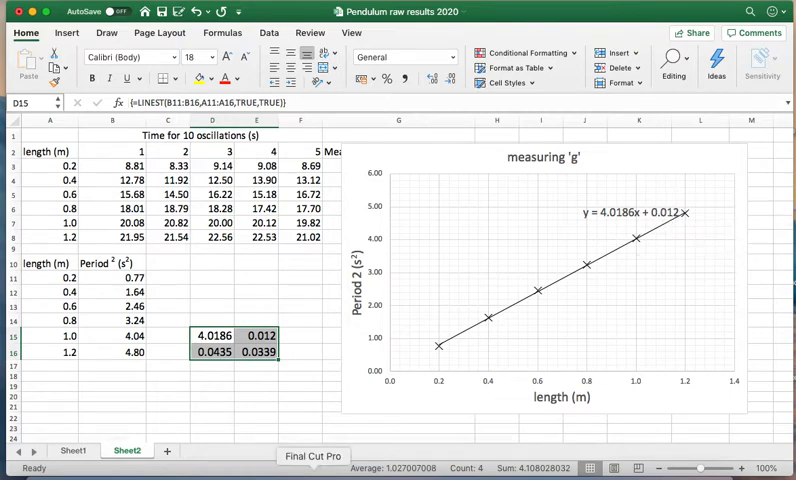
mouse_move(262, 352)
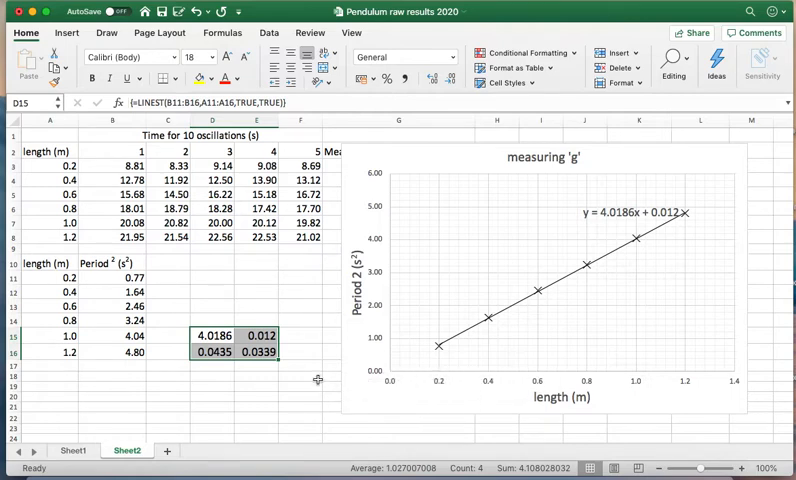
mouse_move(292, 400)
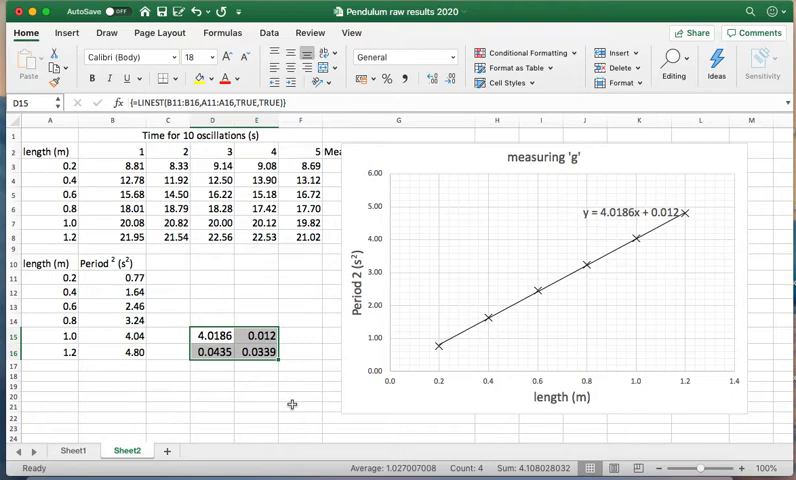
mouse_move(586, 228)
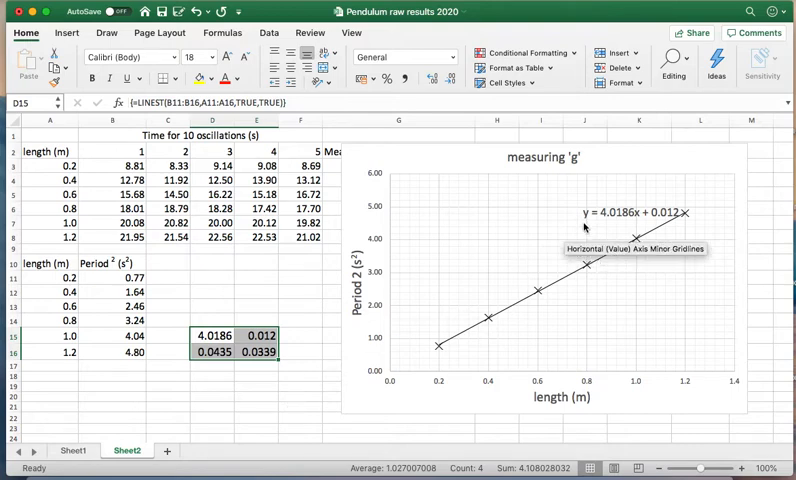